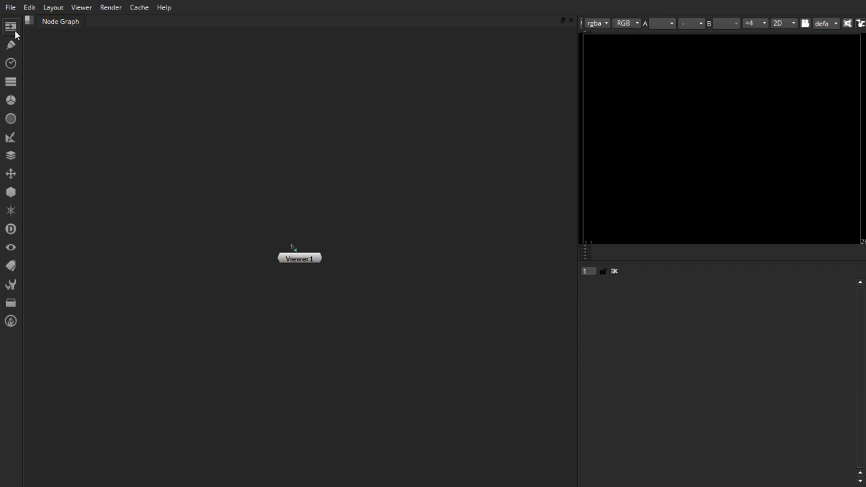
Add ColorBars1 and CheckerBoard1 source nodes from the Image toolbar menu
click(10, 27)
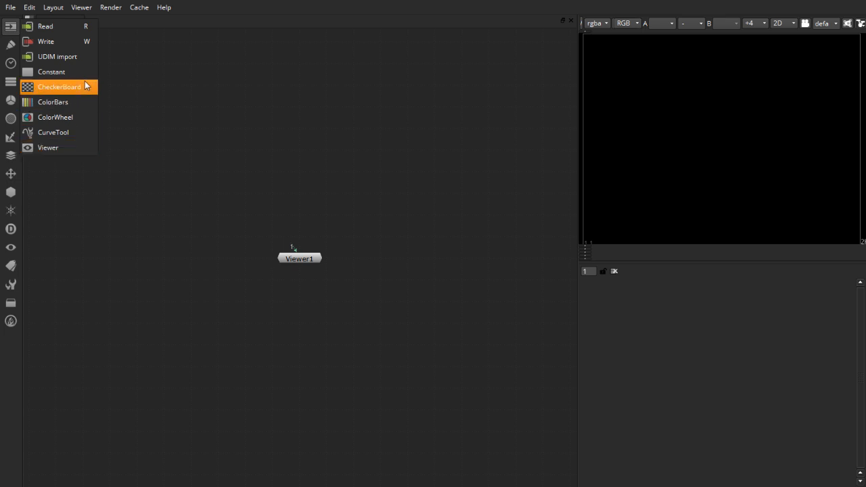
click(53, 102)
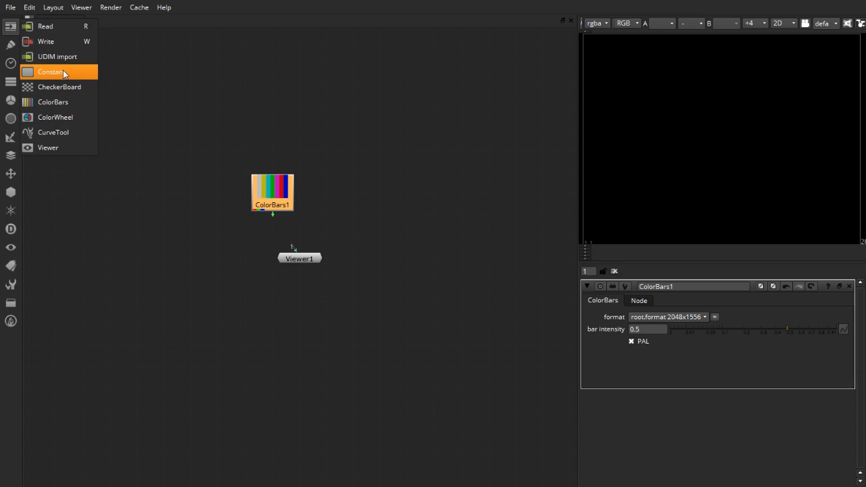
click(60, 86)
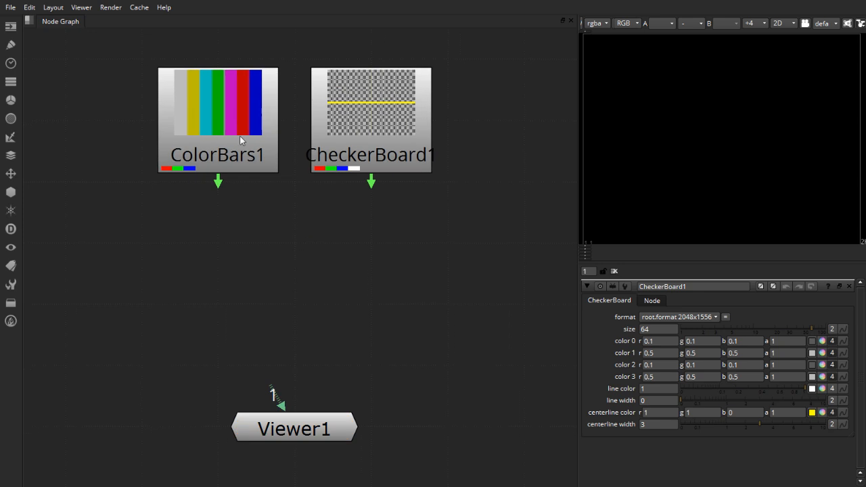
click(371, 119)
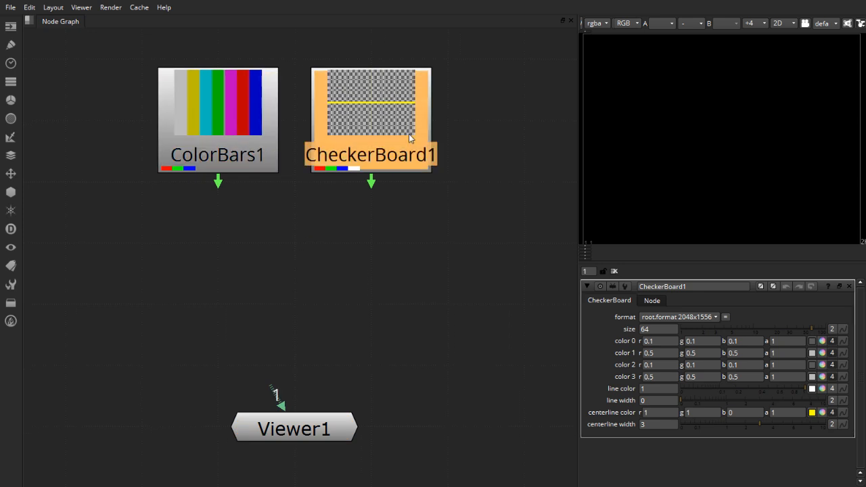
click(433, 237)
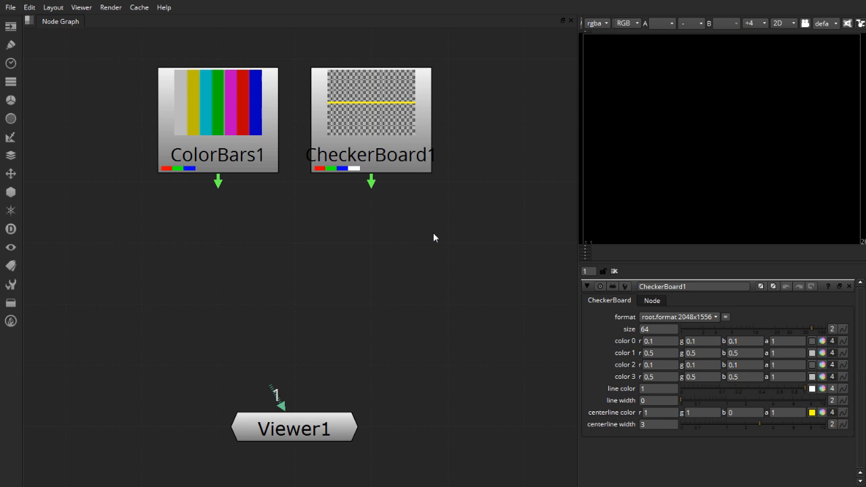
mouse_move(318, 216)
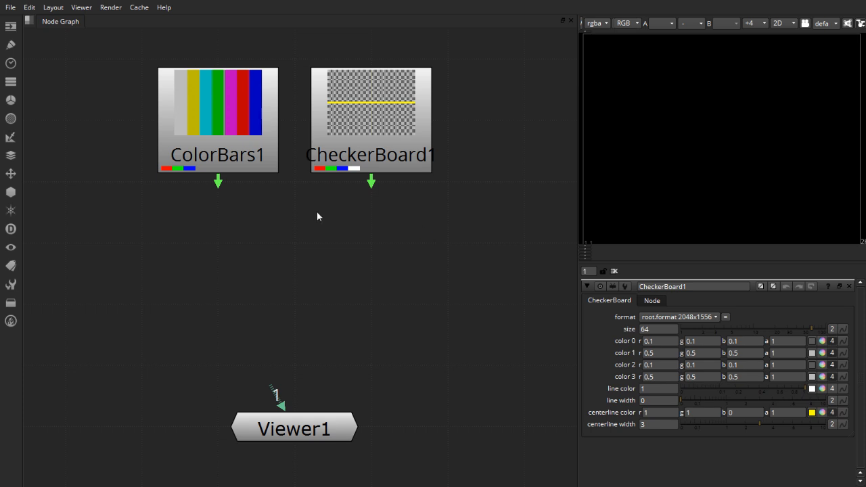
mouse_move(376, 137)
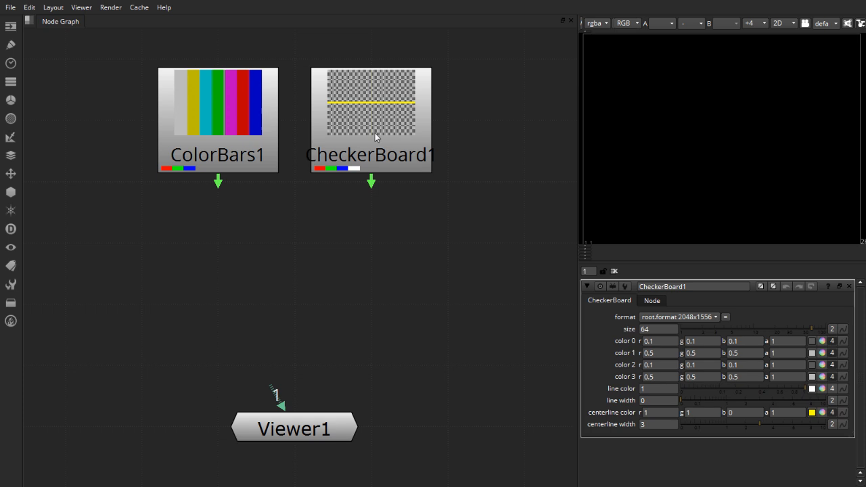
Rename CheckerBoard1 to BG and ColorBars1 to FG in the Properties panel
click(371, 119)
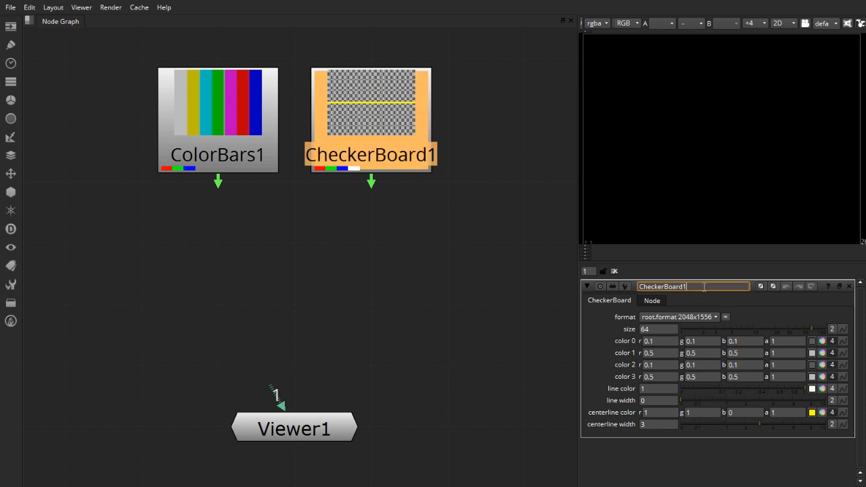
text(BG)
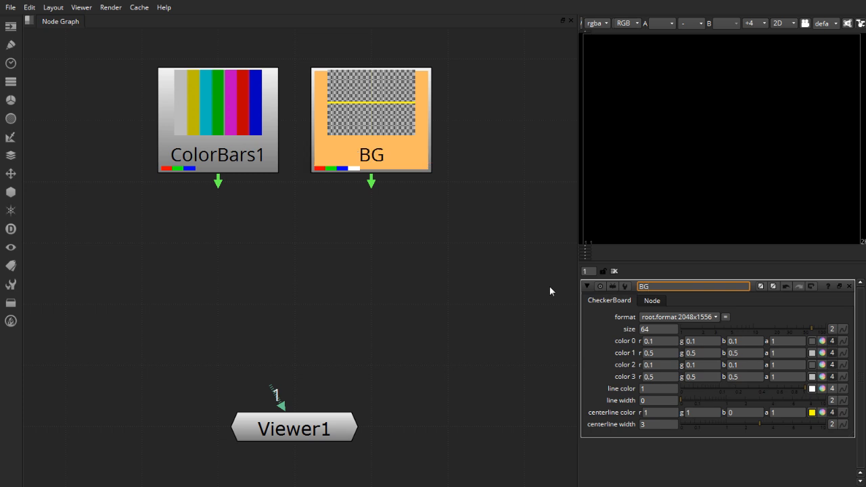
click(217, 118)
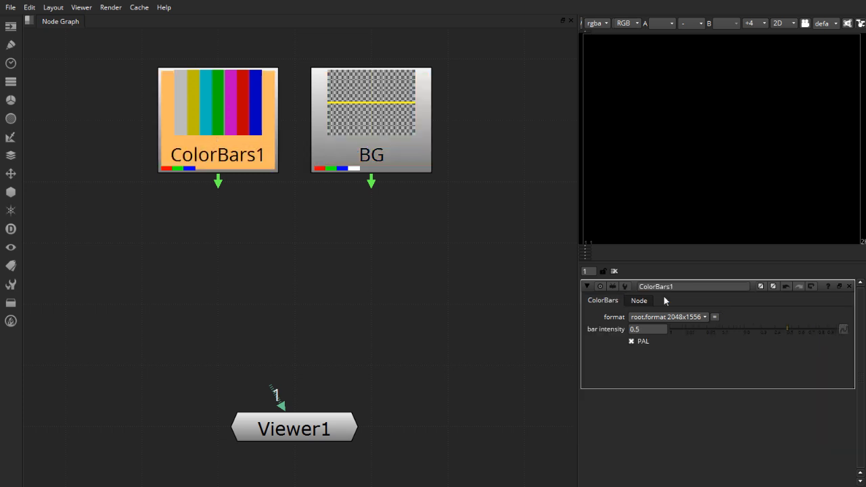
double_click(693, 286)
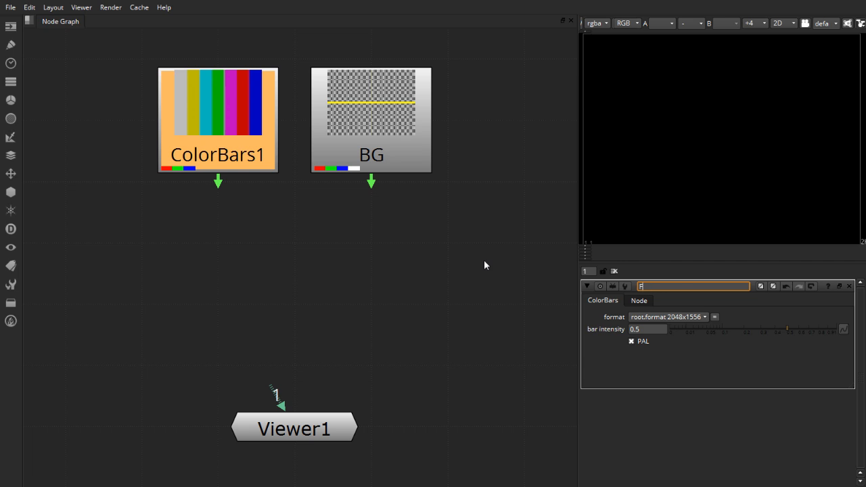
text(FG)
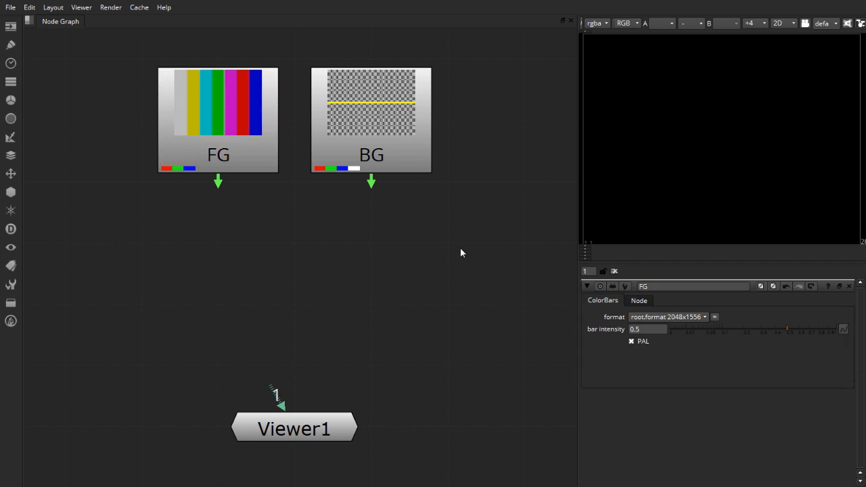
mouse_move(455, 221)
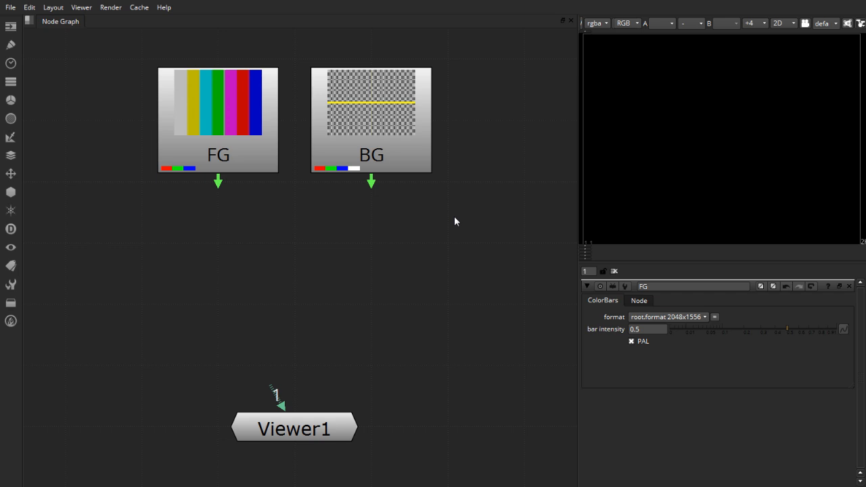
mouse_move(366, 273)
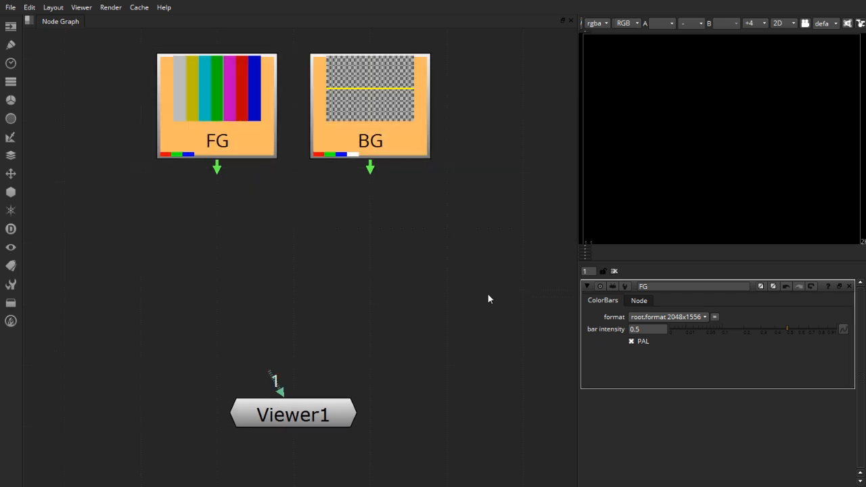
Add a Merge node, Merge1, from the Merge toolbar menu with nothing selected
click(142, 168)
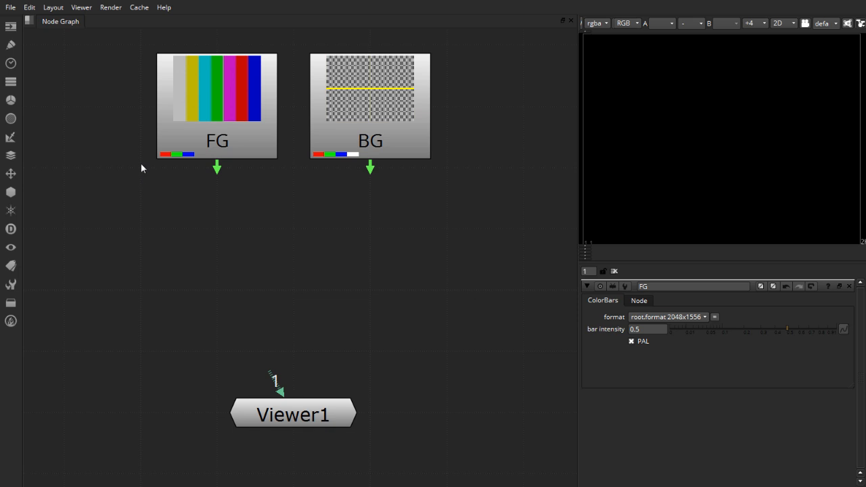
mouse_move(31, 164)
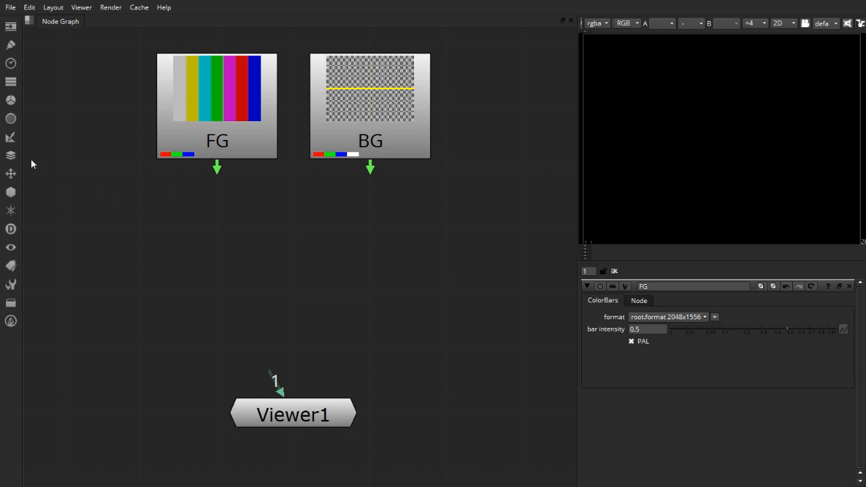
click(11, 155)
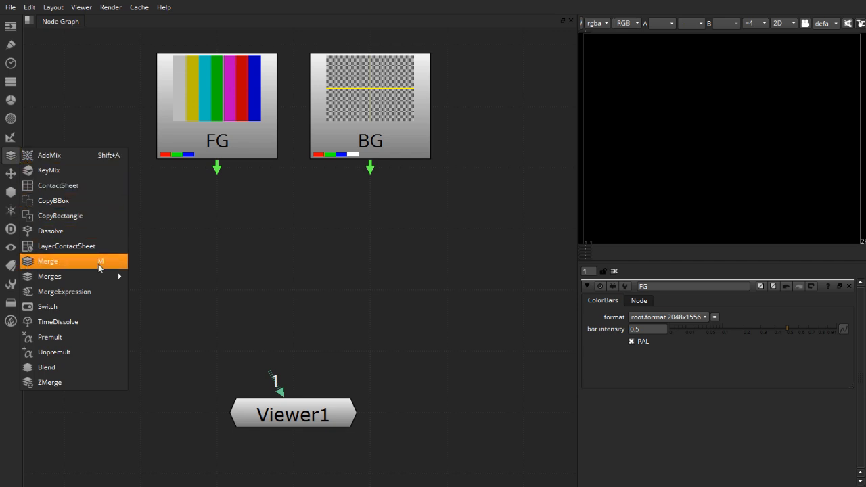
mouse_move(122, 264)
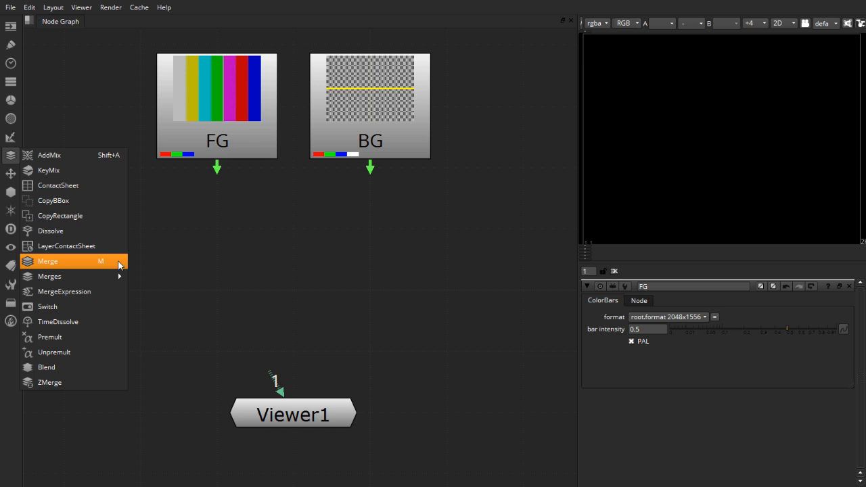
click(47, 261)
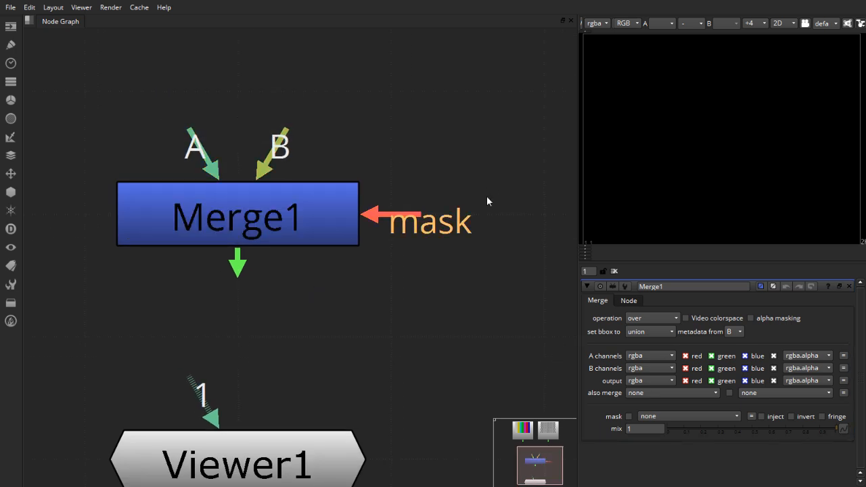
mouse_move(189, 139)
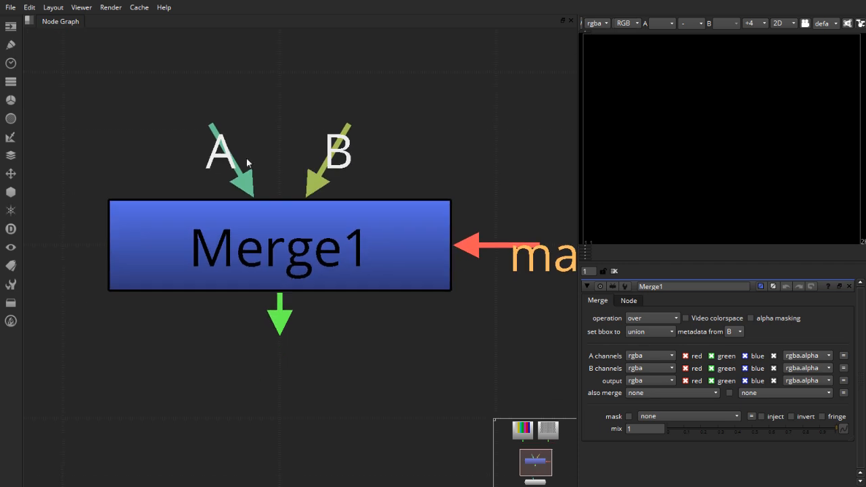
mouse_move(327, 156)
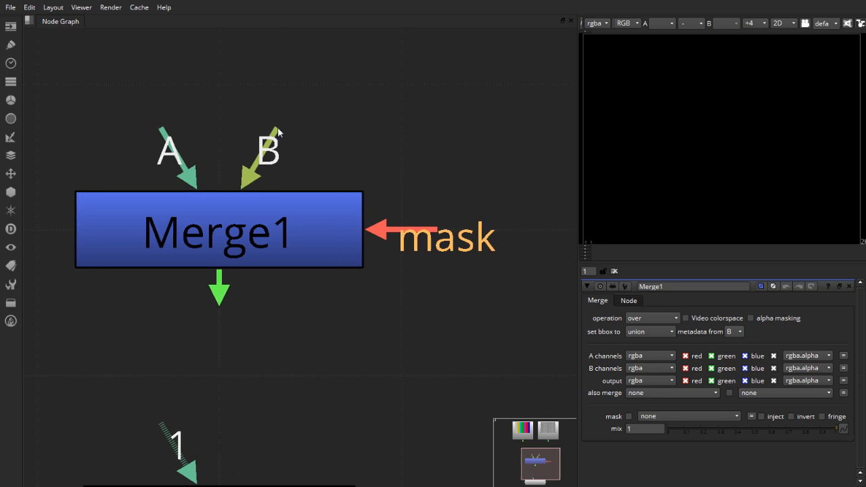
mouse_move(269, 115)
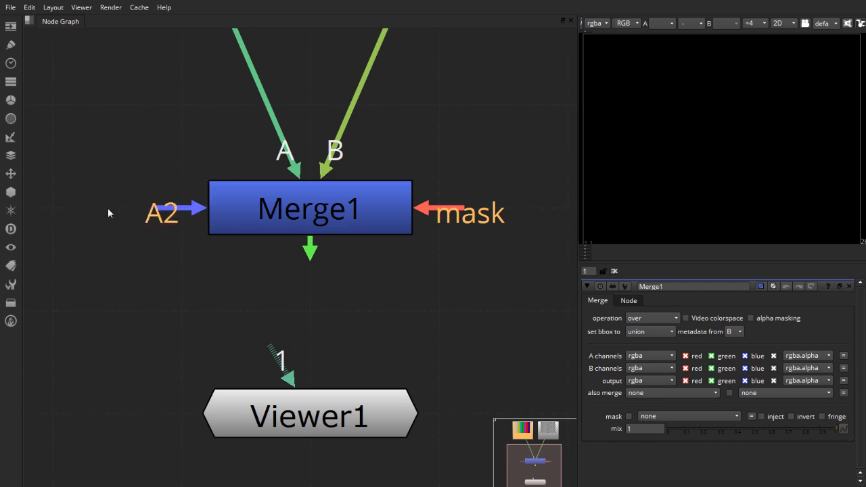
mouse_move(124, 224)
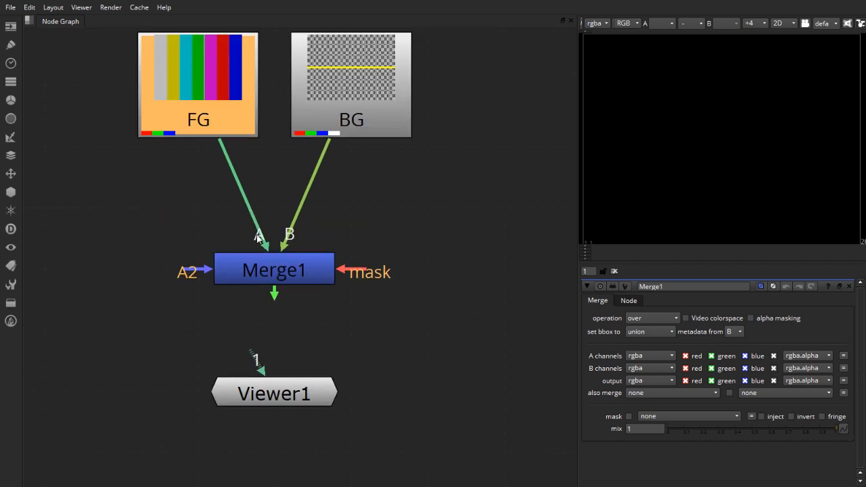
mouse_move(190, 274)
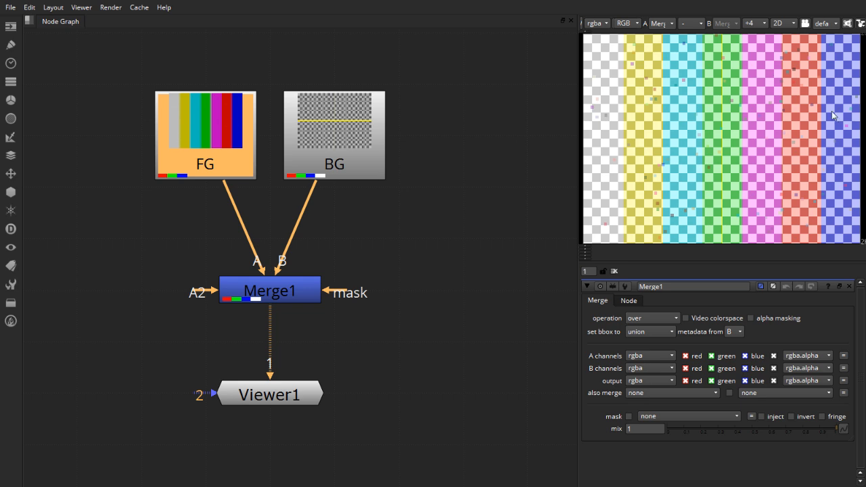
mouse_move(721, 146)
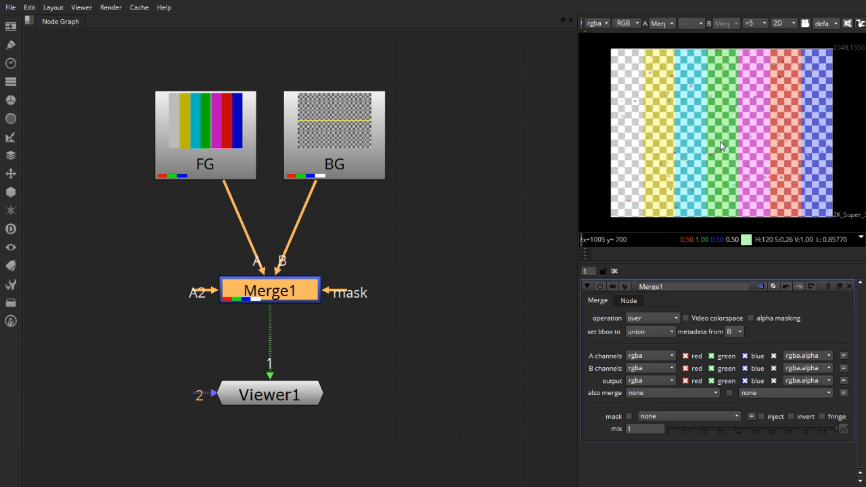
mouse_move(783, 123)
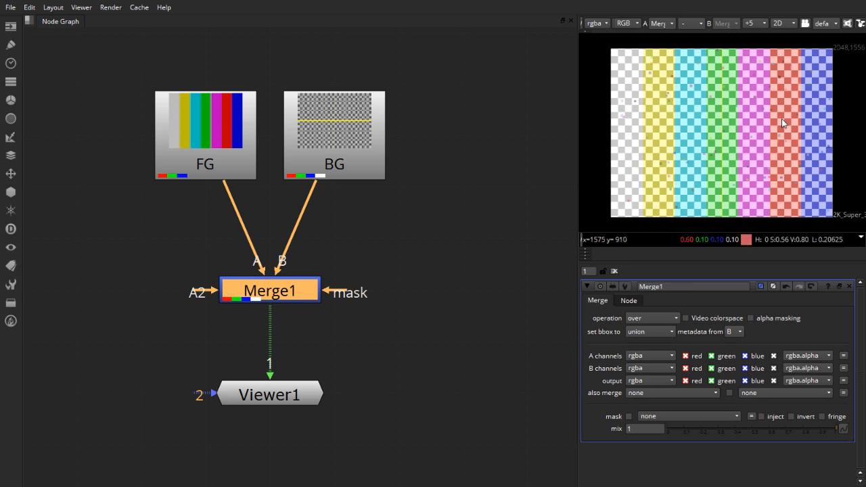
mouse_move(688, 138)
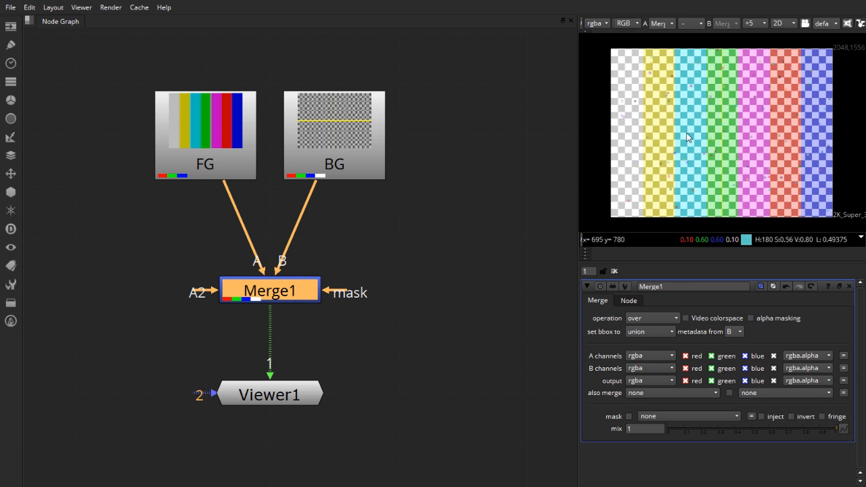
mouse_move(737, 147)
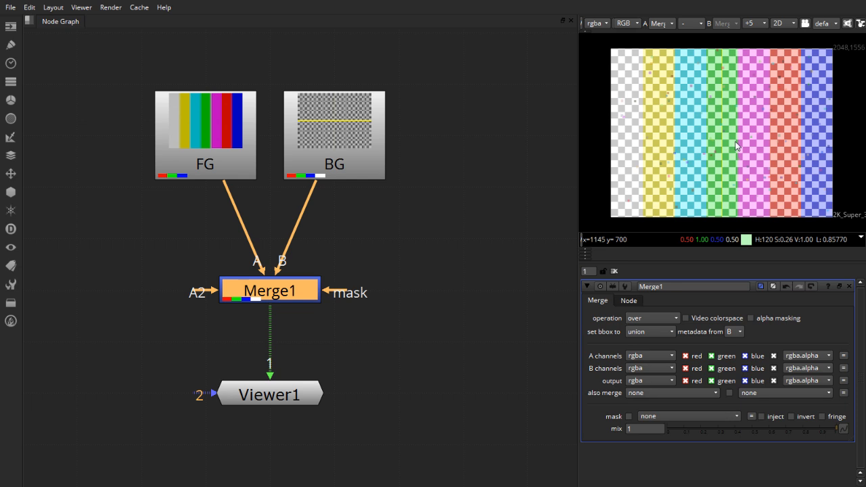
mouse_move(793, 164)
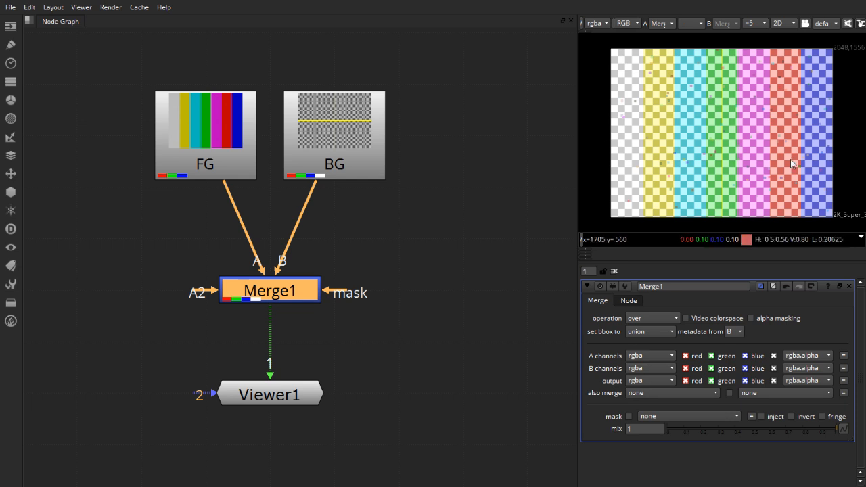
mouse_move(778, 157)
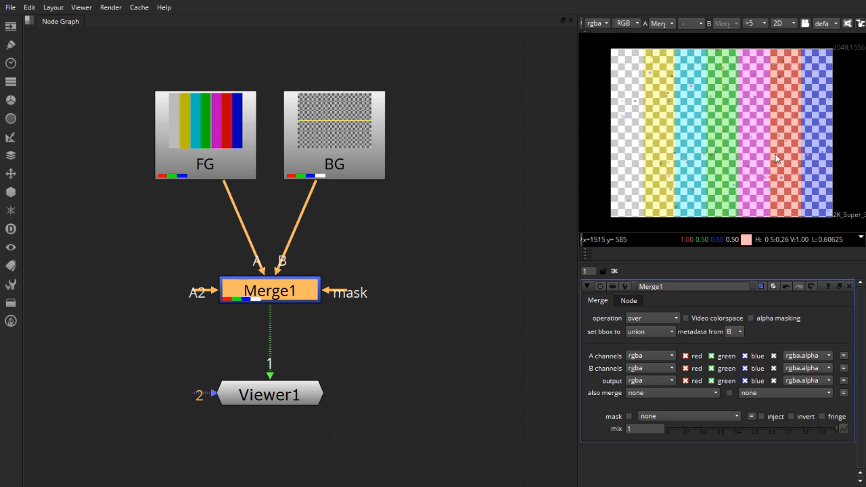
mouse_move(774, 156)
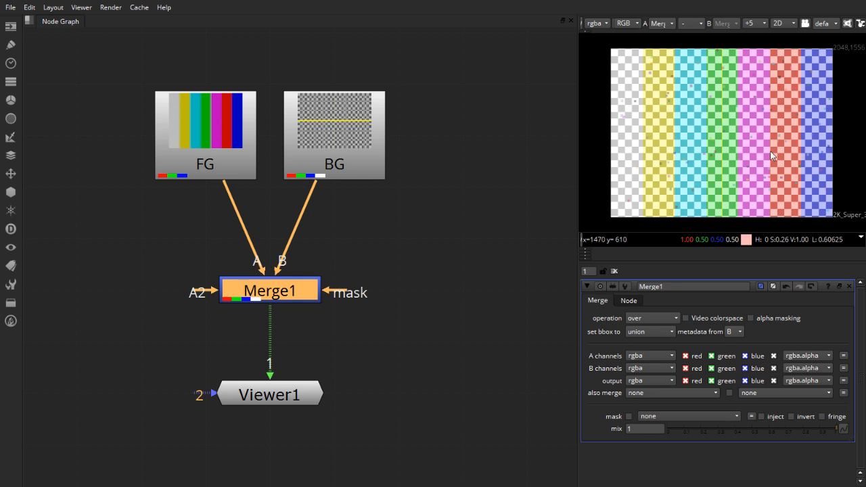
mouse_move(800, 154)
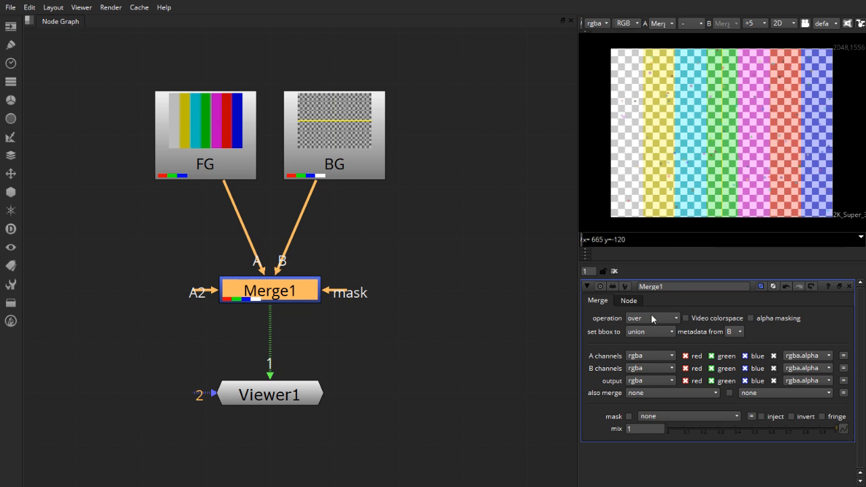
click(652, 318)
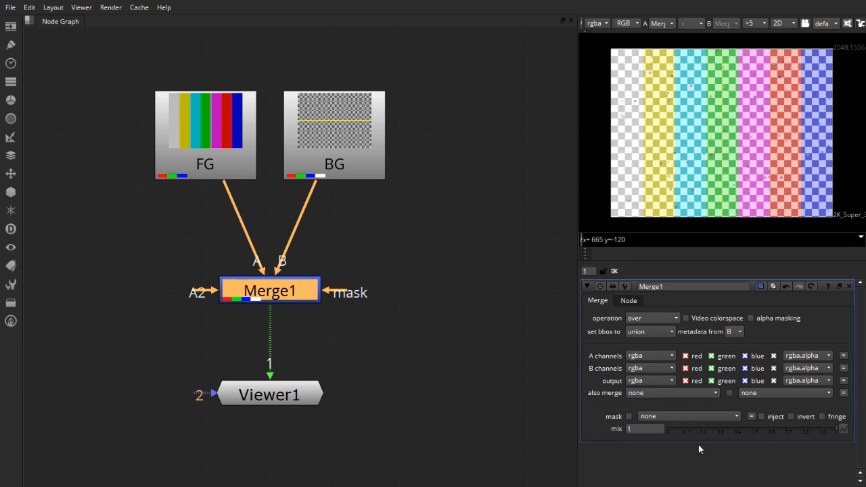
mouse_move(312, 280)
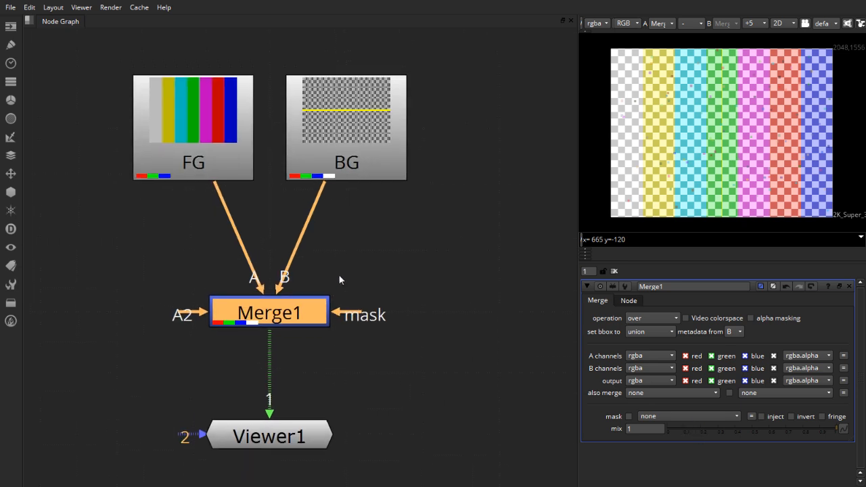
Delete the old Merge1 and start adding a new Merge with BG selected
click(345, 127)
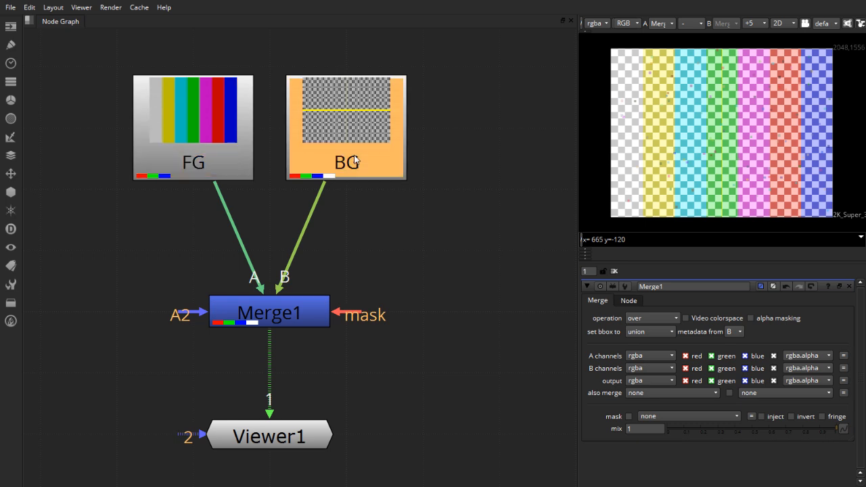
click(269, 312)
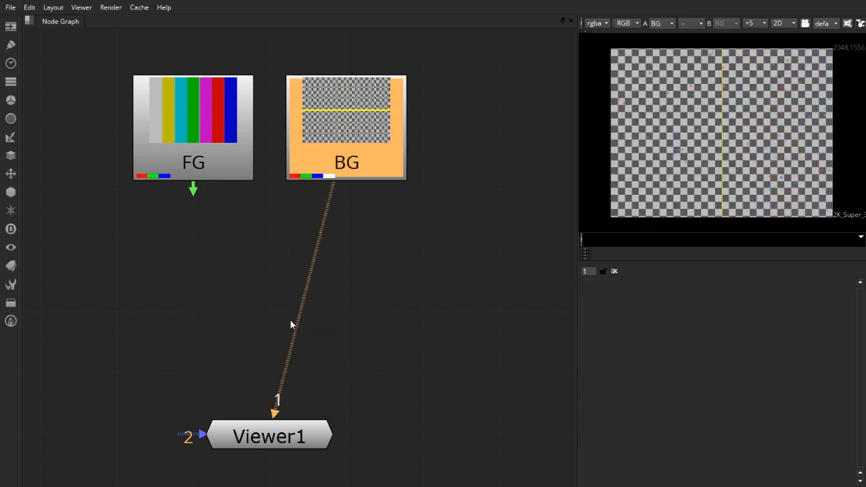
click(11, 154)
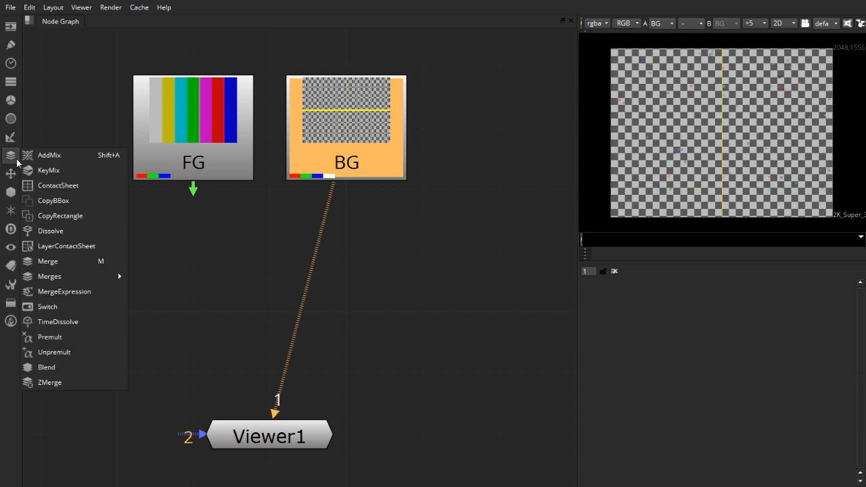
mouse_move(47, 261)
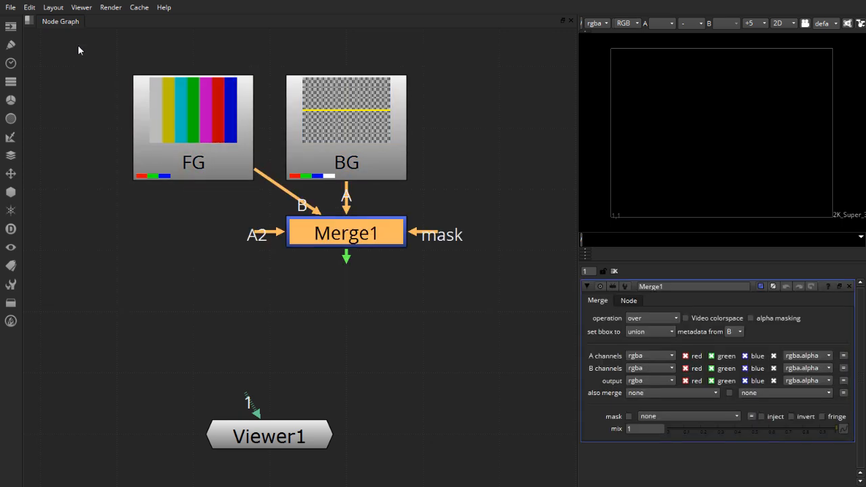
Move Merge1 beneath the FG and BG nodes and zoom in on its inputs
drag(346, 232, 270, 251)
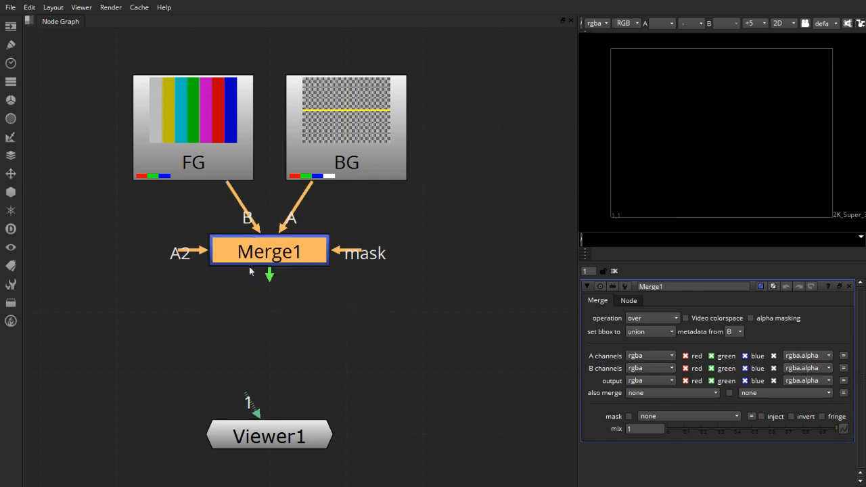
drag(270, 251, 269, 312)
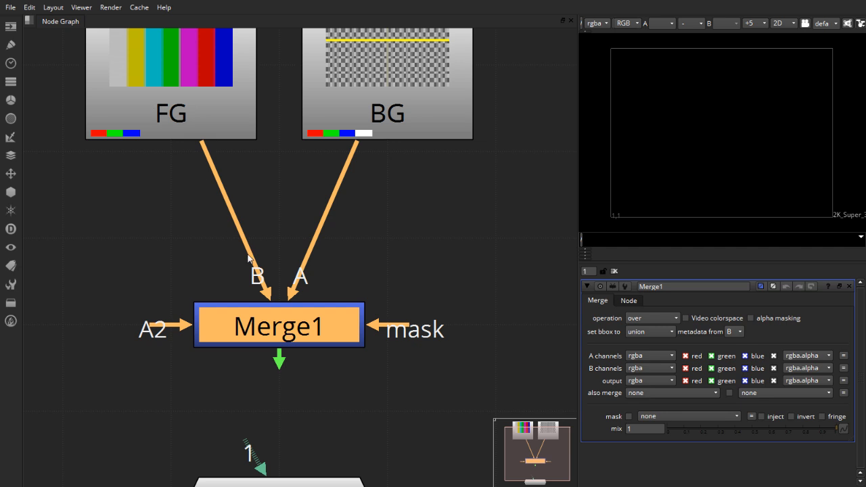
mouse_move(460, 15)
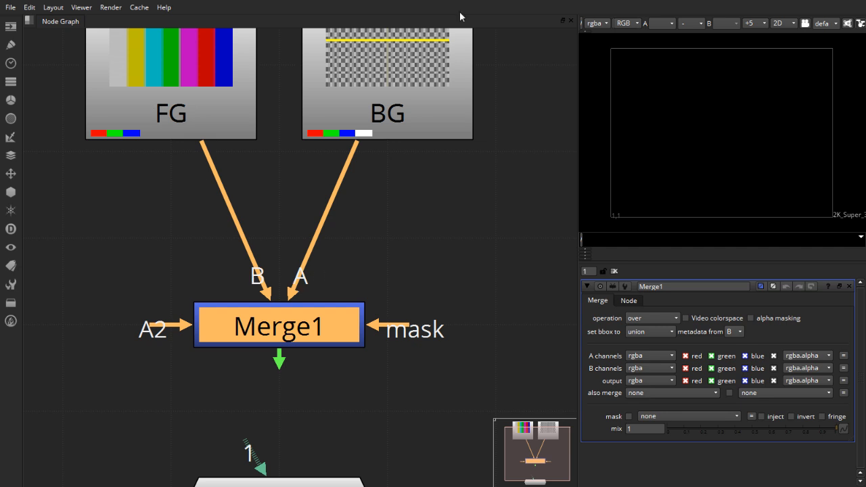
mouse_move(312, 285)
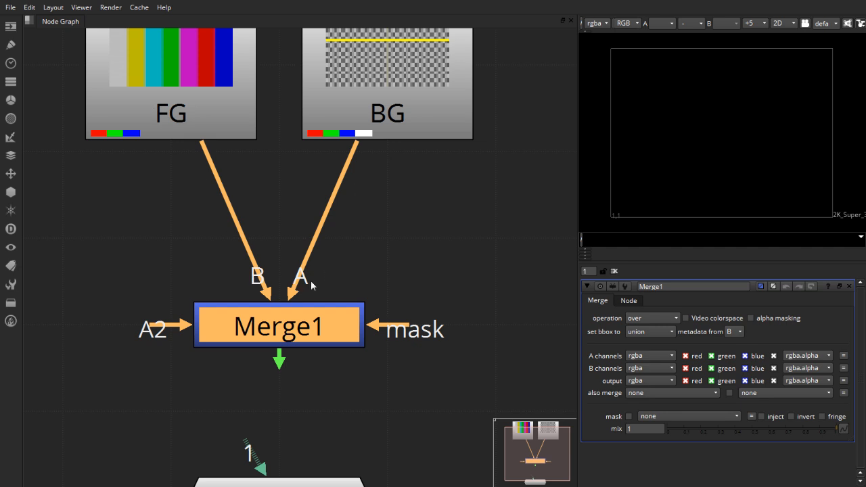
mouse_move(276, 308)
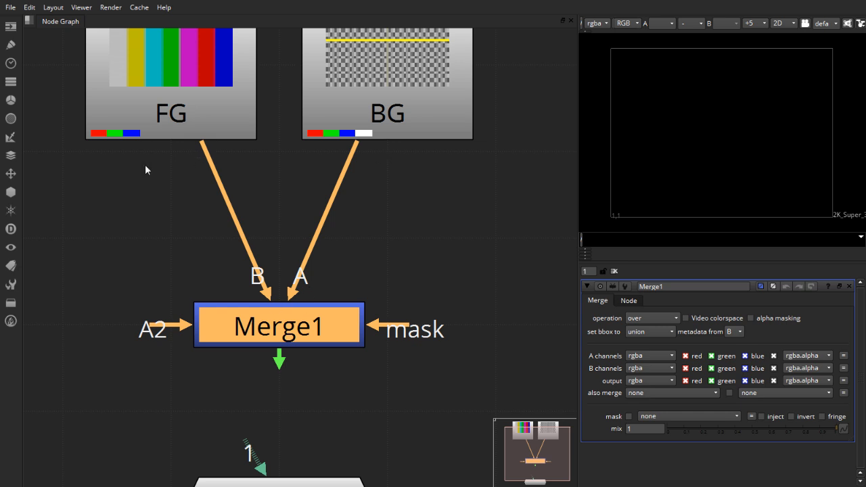
mouse_move(257, 316)
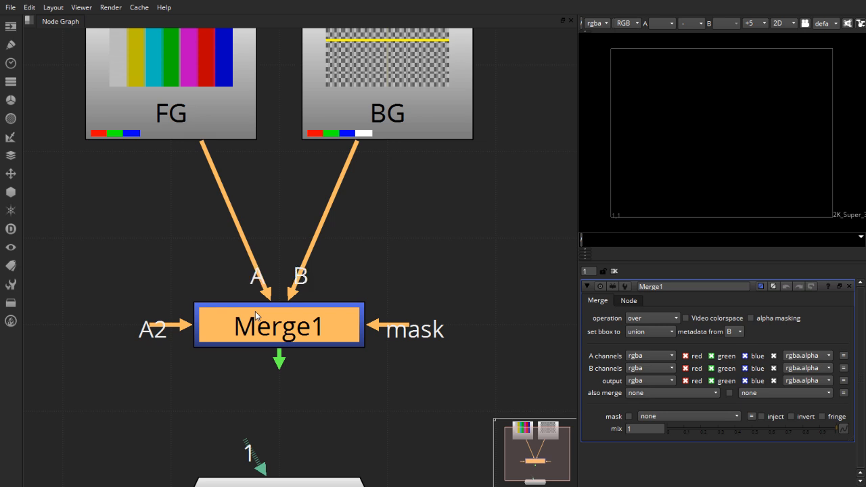
mouse_move(188, 142)
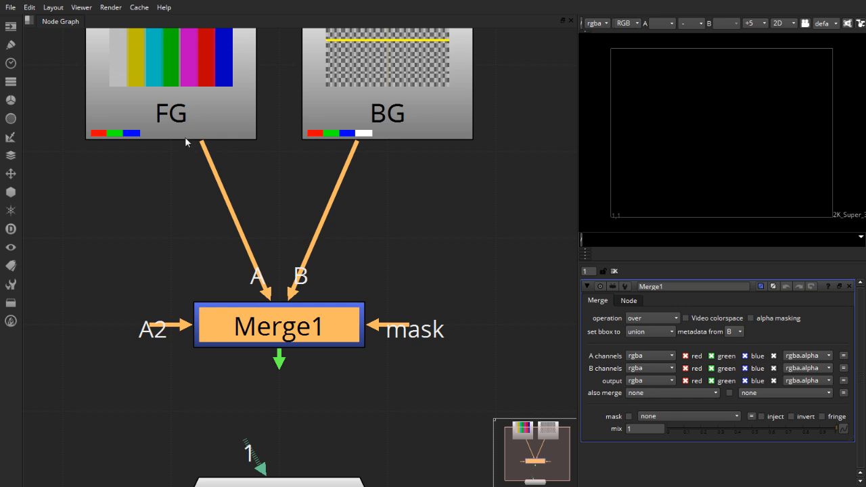
mouse_move(313, 340)
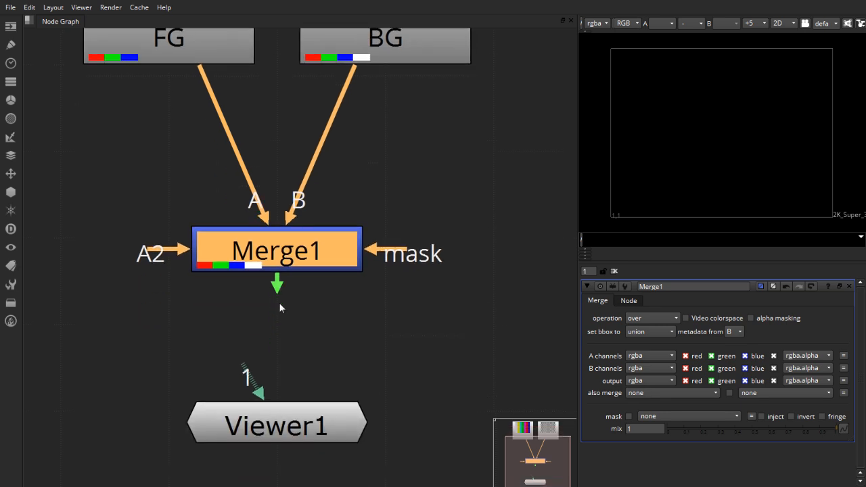
scroll(down, 3)
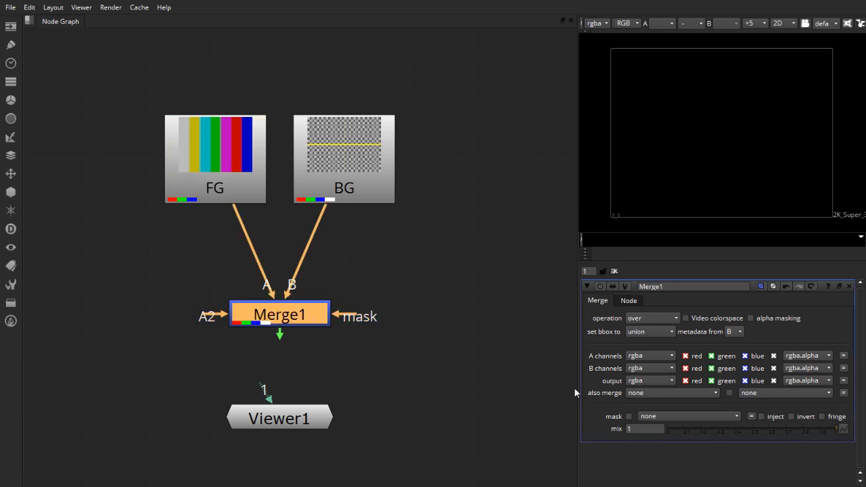
click(629, 300)
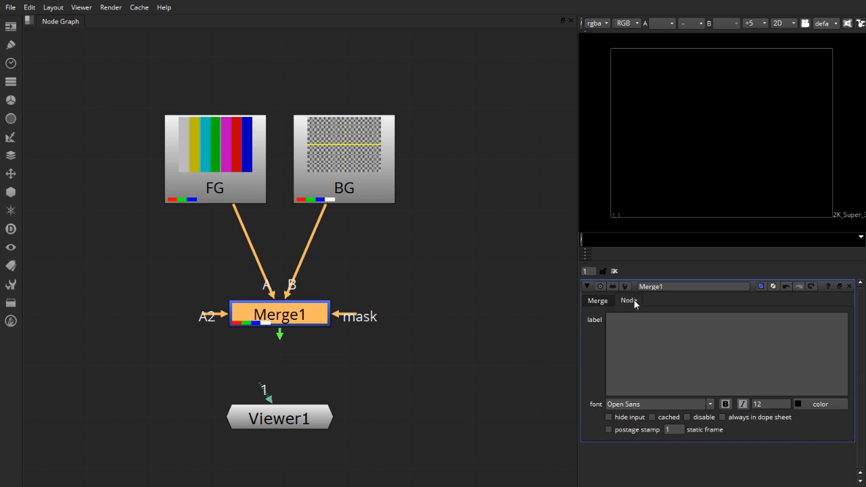
click(609, 430)
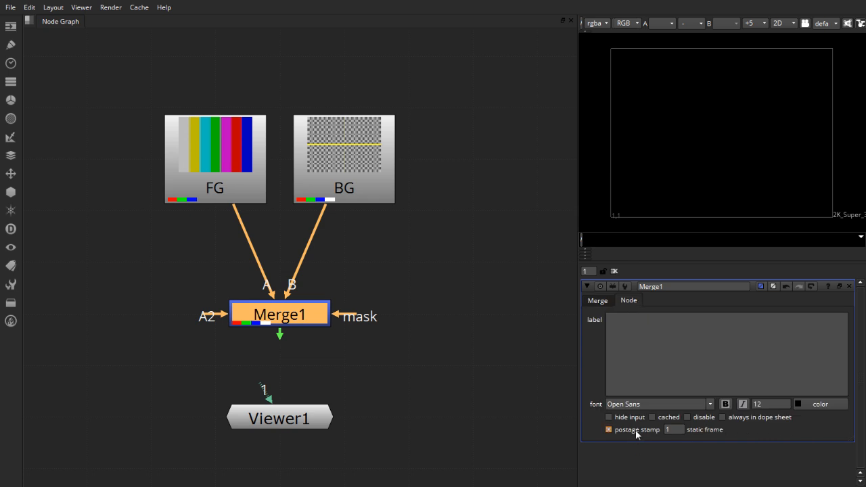
click(608, 429)
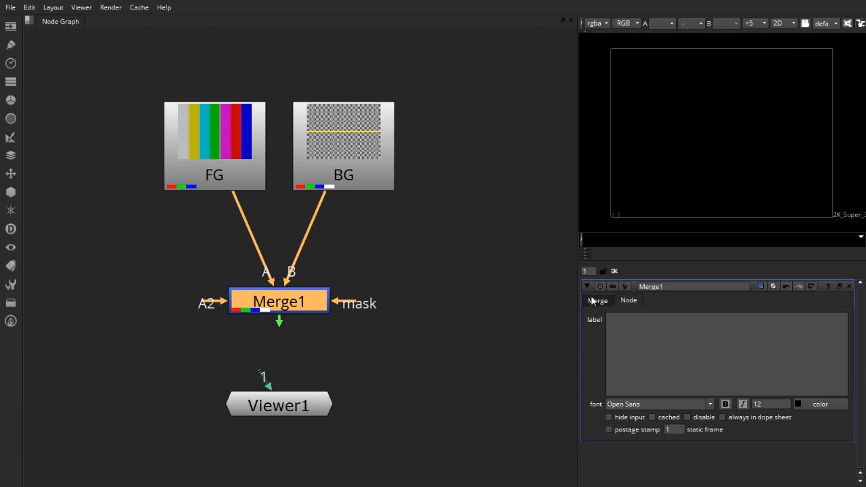
click(597, 300)
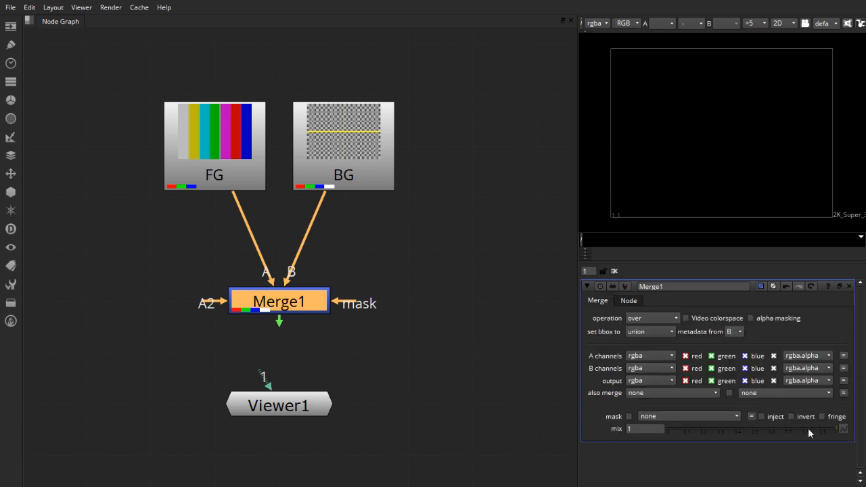